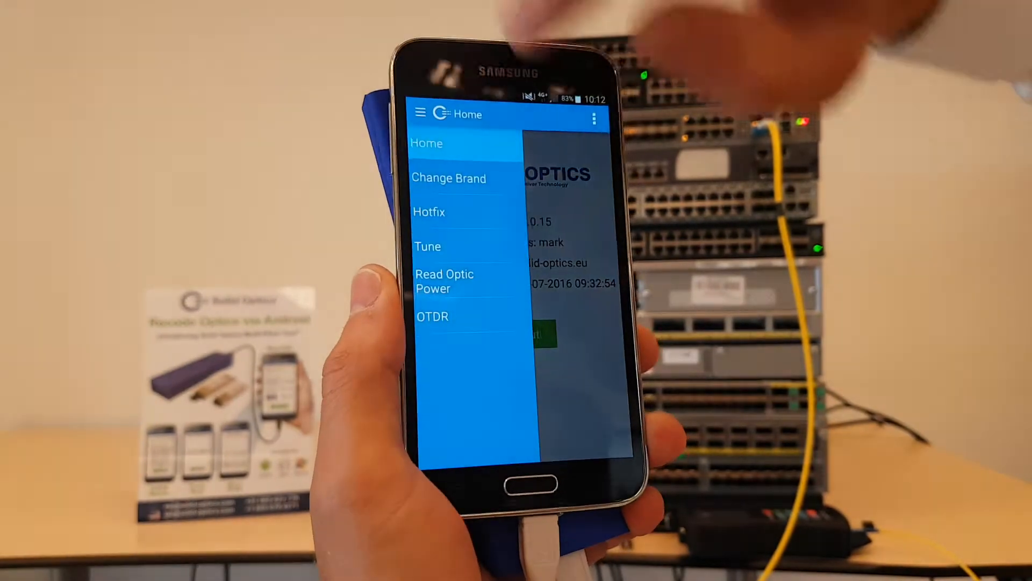
Open the Change Brand screen with its empty Optic Information panel
click(449, 178)
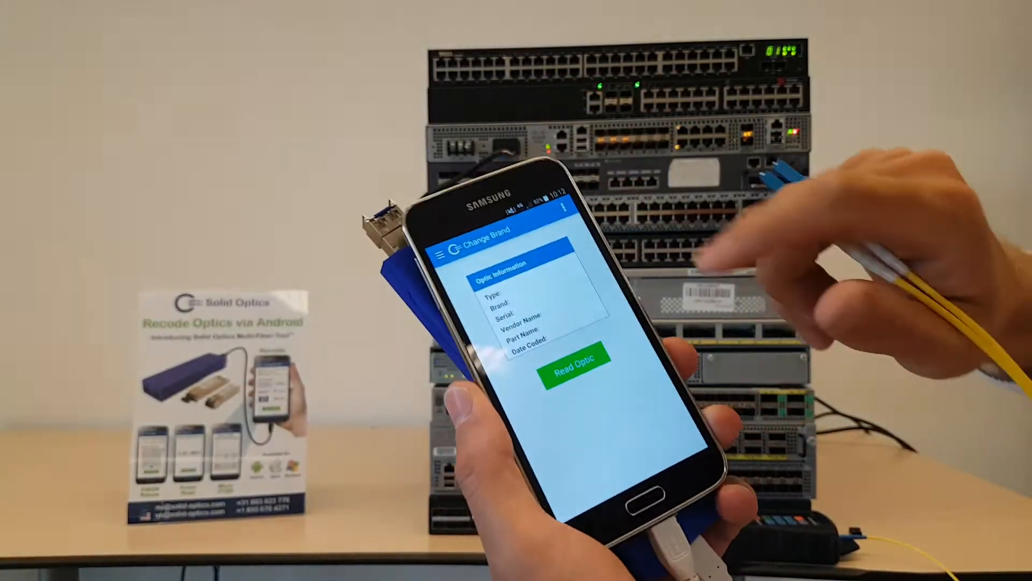
Read the Juniper-coded SFP and start recoding it to Cisco
click(575, 358)
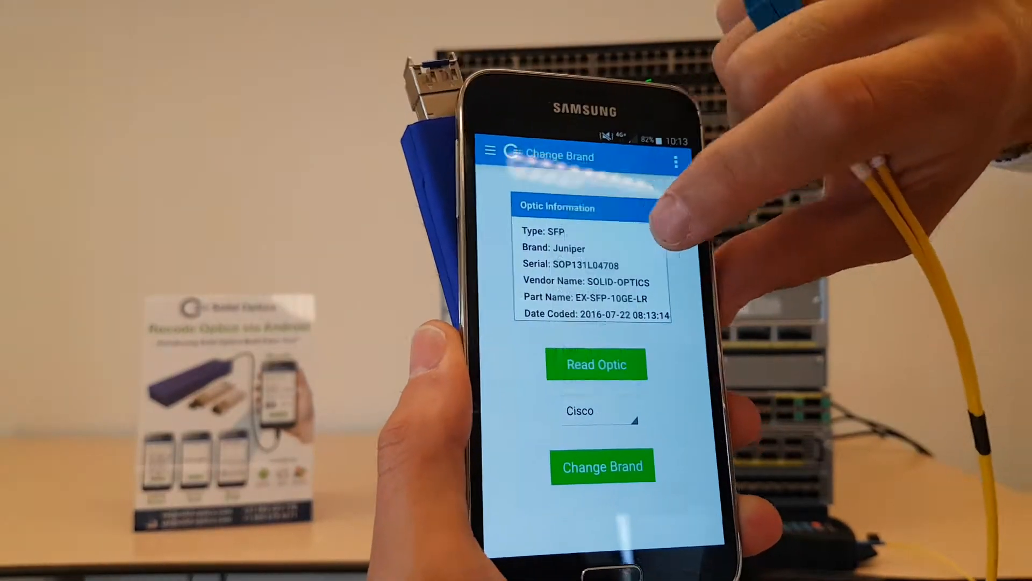
click(602, 466)
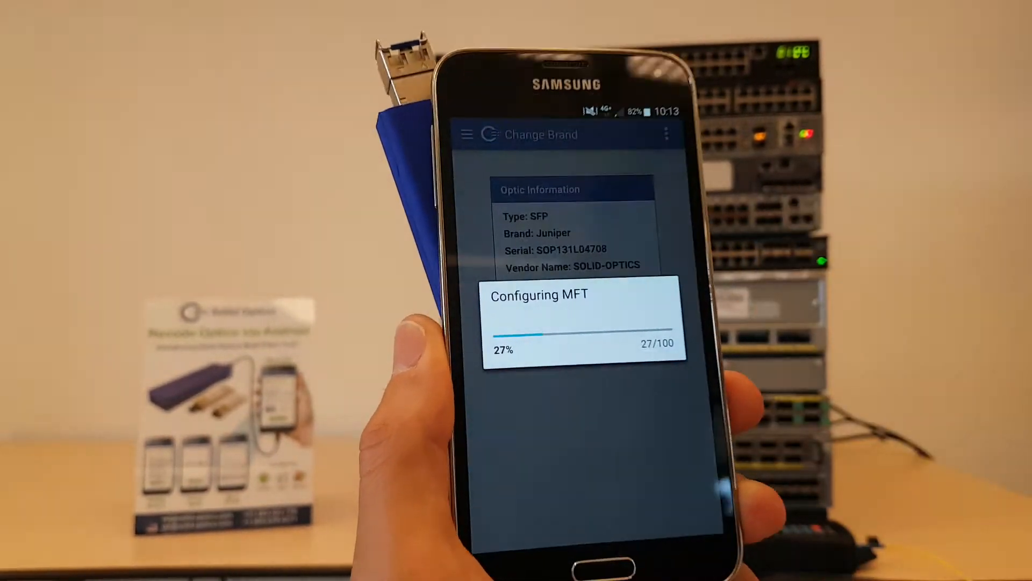